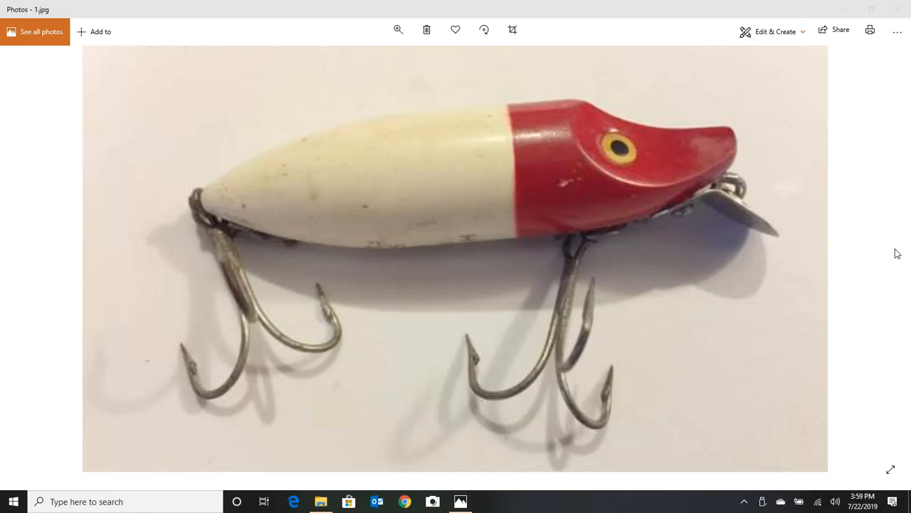
pyautogui.moveTo(641, 200)
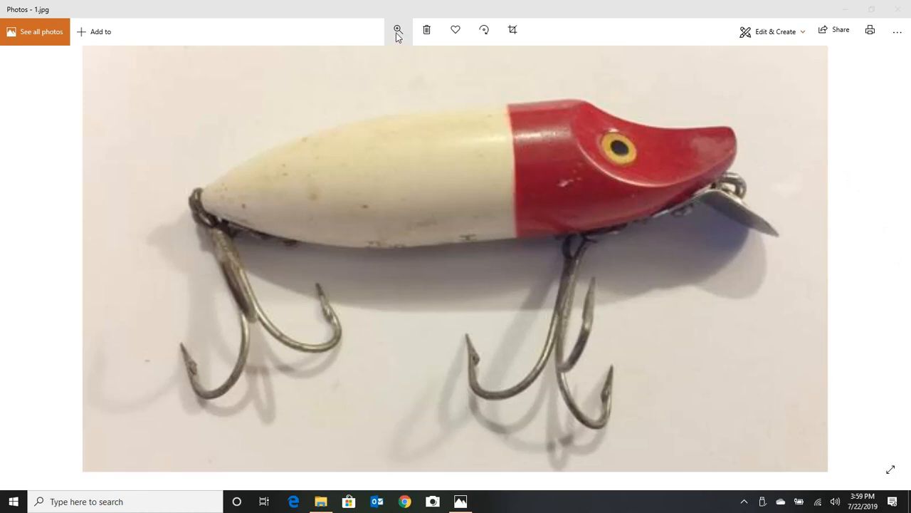
# - Shrink the red-and-white reference lure photo to its smallest zoom using the toolbar slider
pyautogui.click(399, 30)
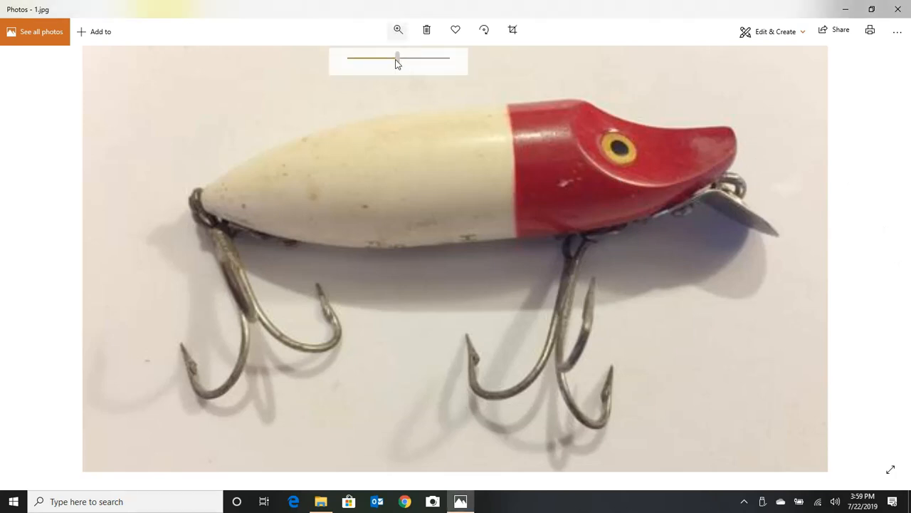
pyautogui.moveTo(397, 57); pyautogui.dragTo(351, 57)
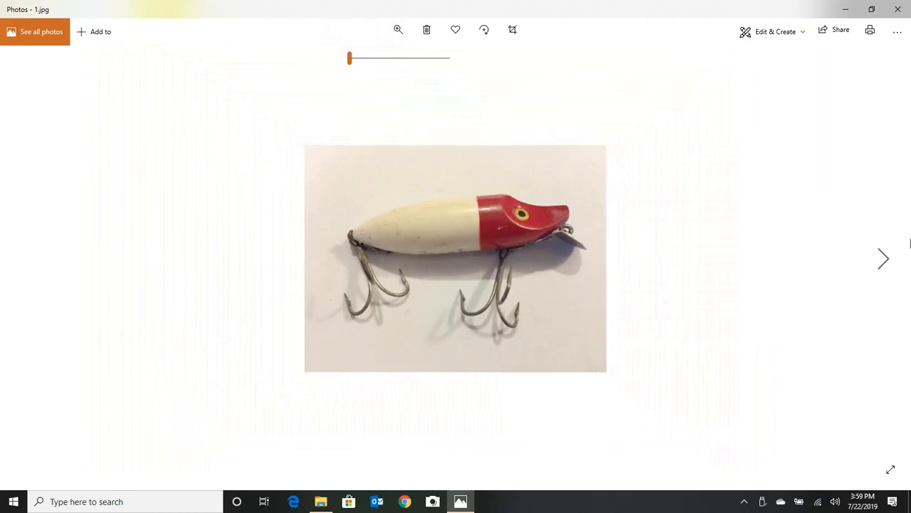
pyautogui.moveTo(885, 258)
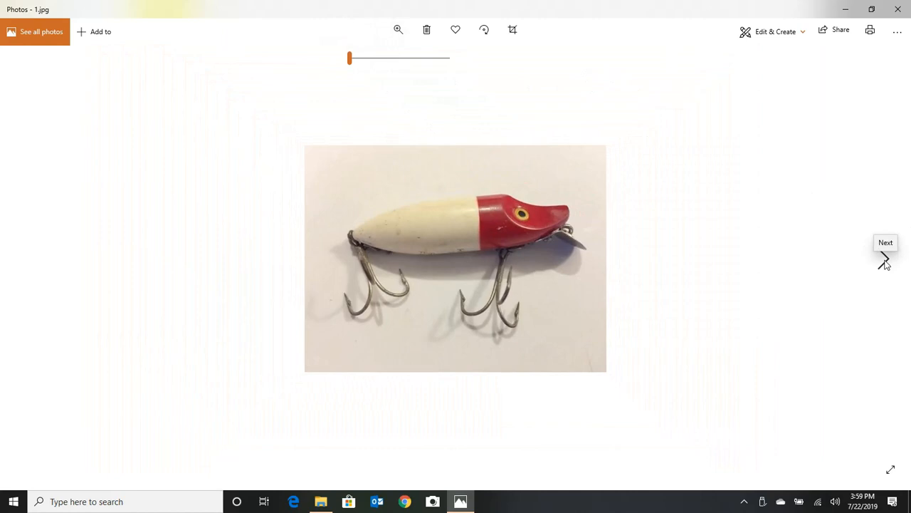
# - Advance through the rough wooden blank on the lathe to the turned tapered body photo
pyautogui.click(885, 257)
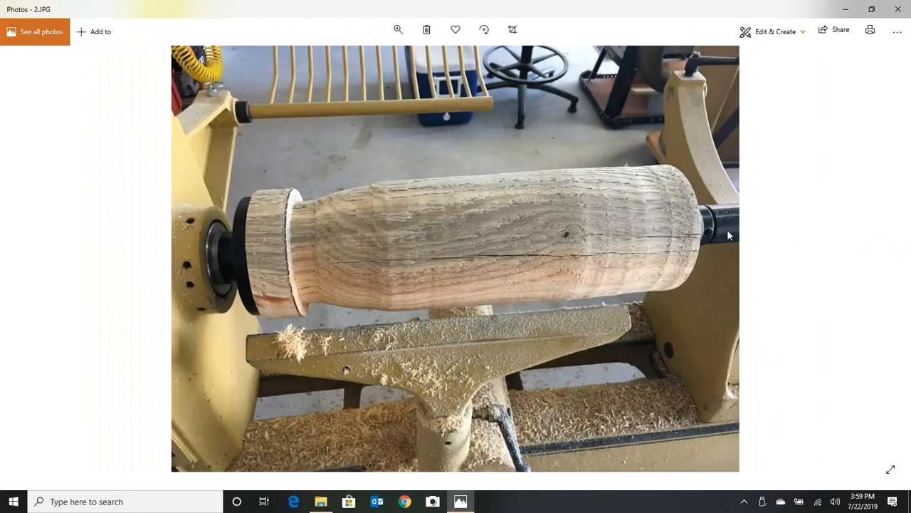
pyautogui.moveTo(629, 209)
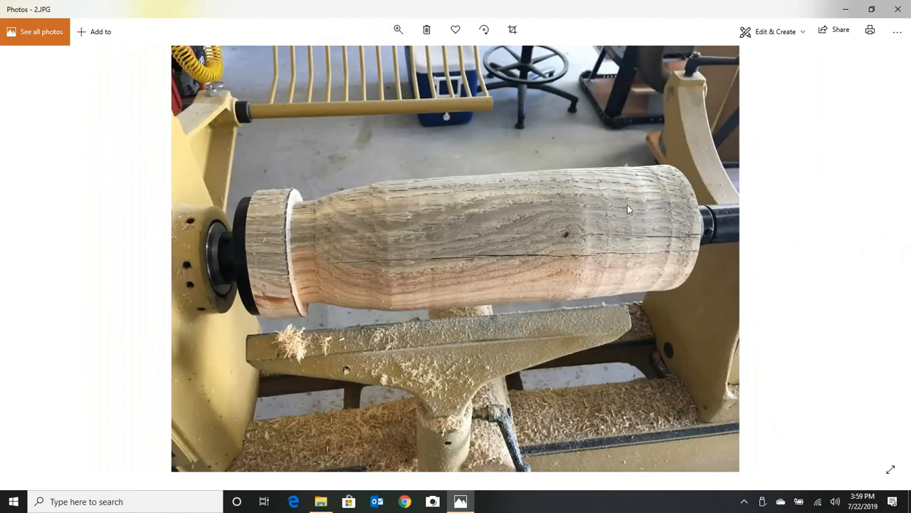
pyautogui.moveTo(615, 226)
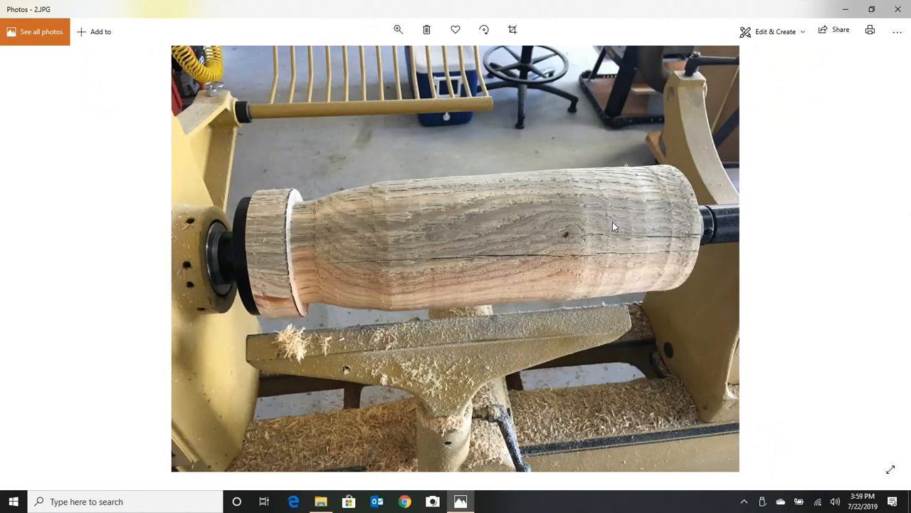
pyautogui.moveTo(900, 253)
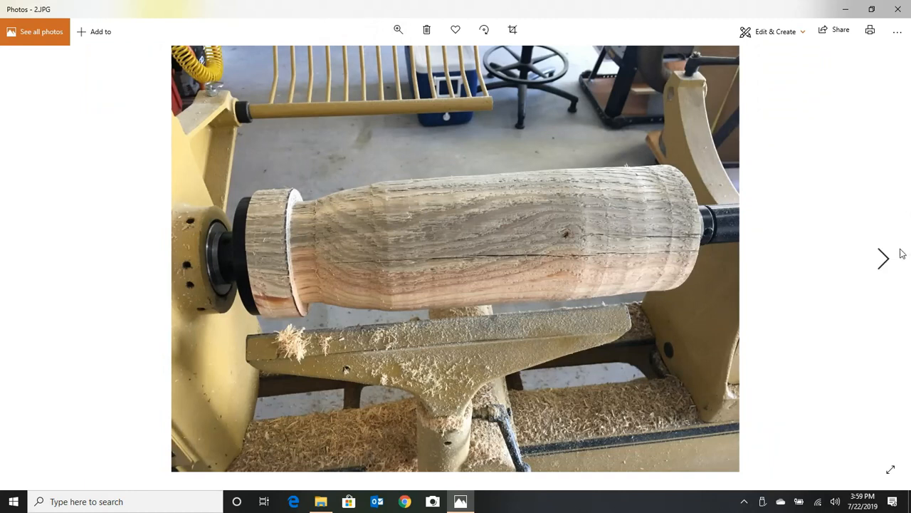
pyautogui.click(883, 258)
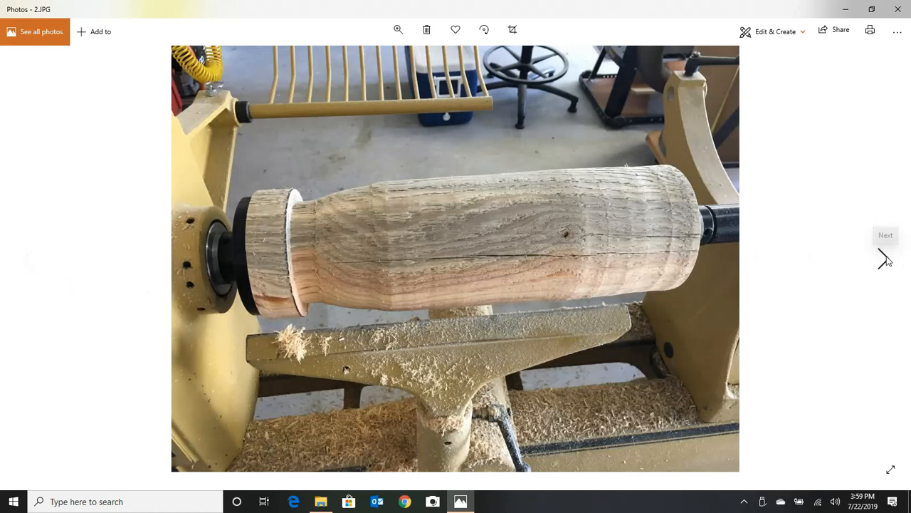
pyautogui.click(885, 258)
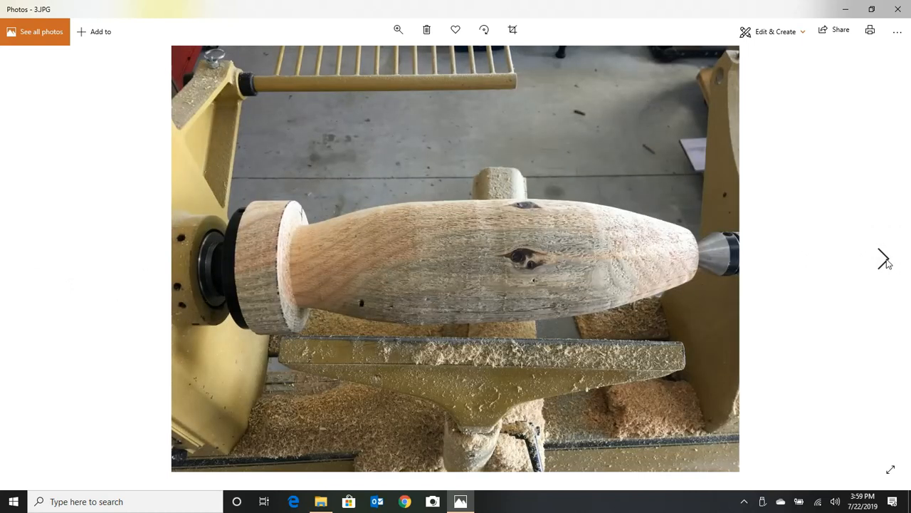
# - Show 5.JPG, the treble hook held against the turned lure blank on the lathe
pyautogui.click(883, 258)
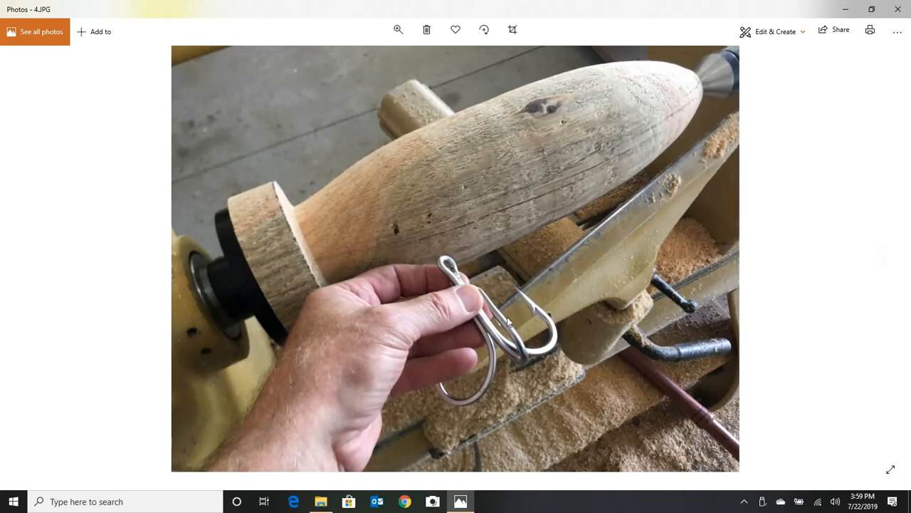
pyautogui.moveTo(529, 342)
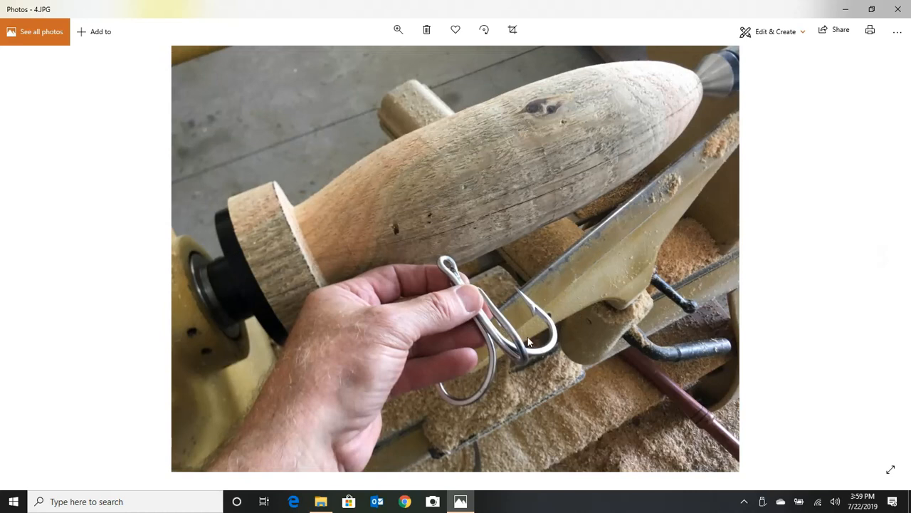
pyautogui.moveTo(524, 336)
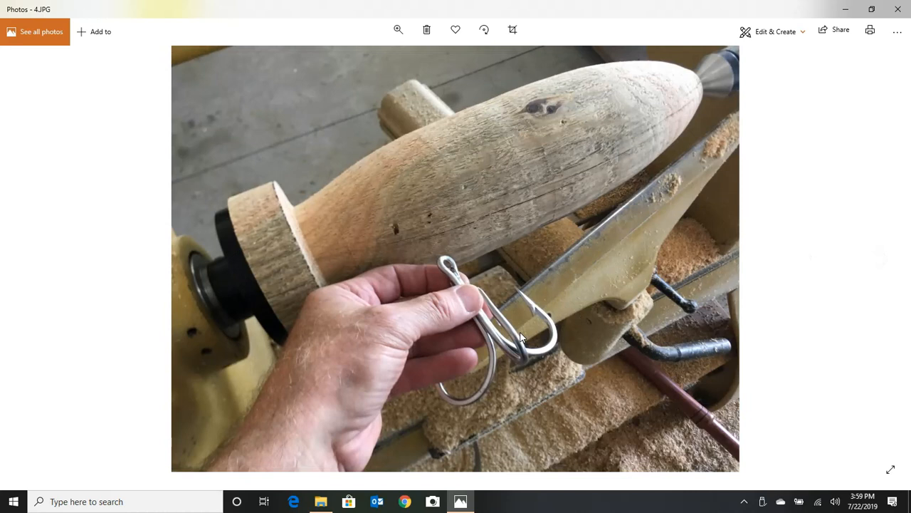
pyautogui.moveTo(495, 324)
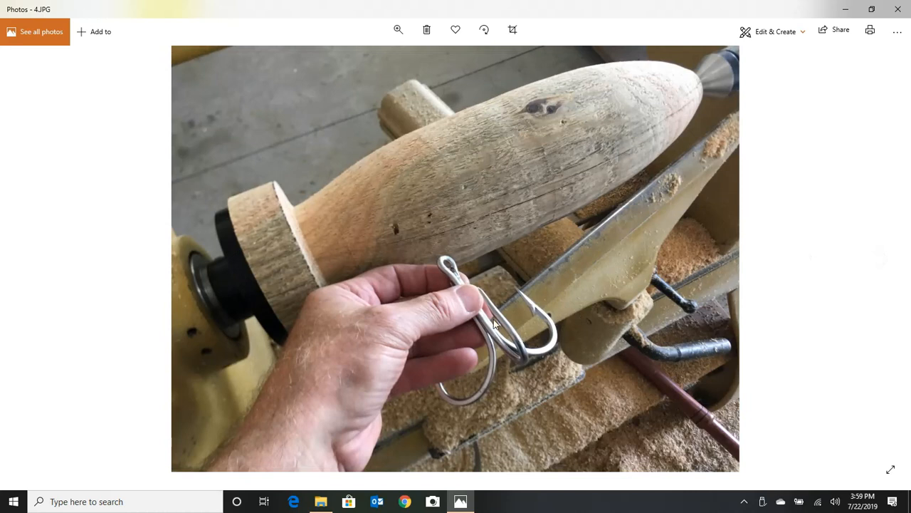
pyautogui.moveTo(846, 249)
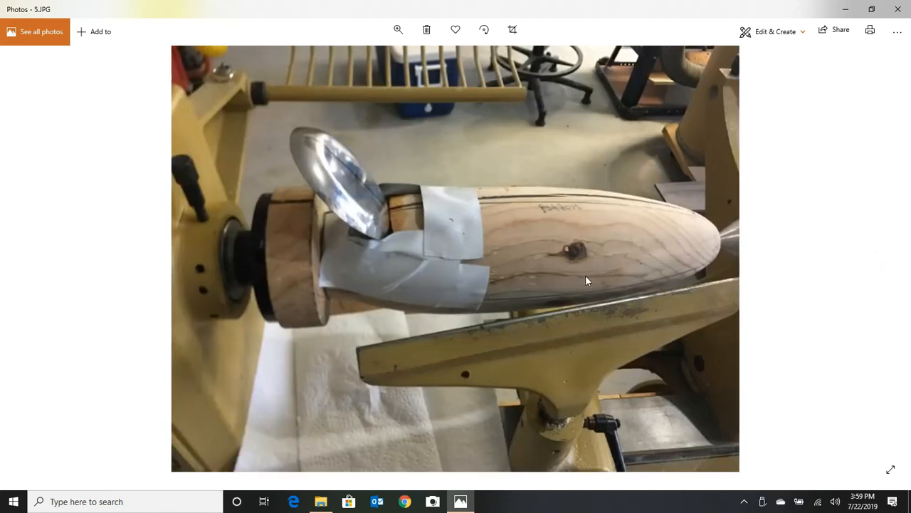
pyautogui.moveTo(364, 213)
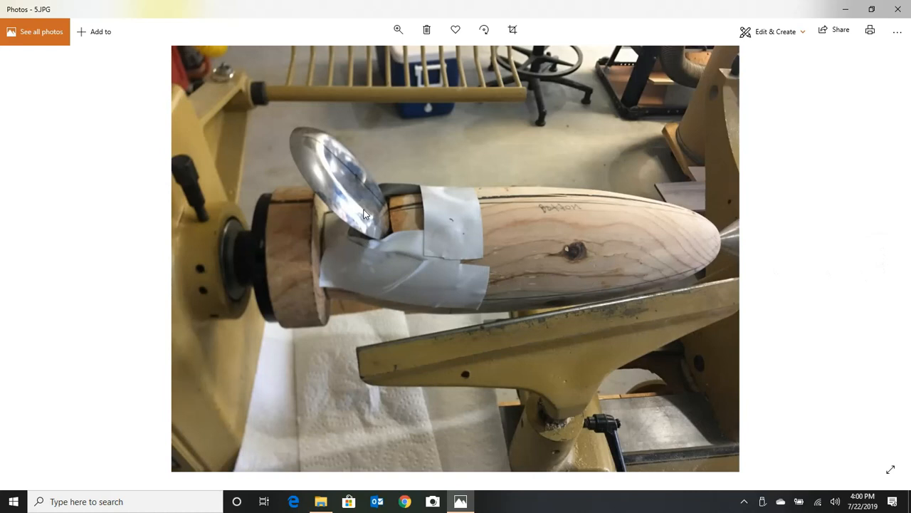
pyautogui.moveTo(378, 227)
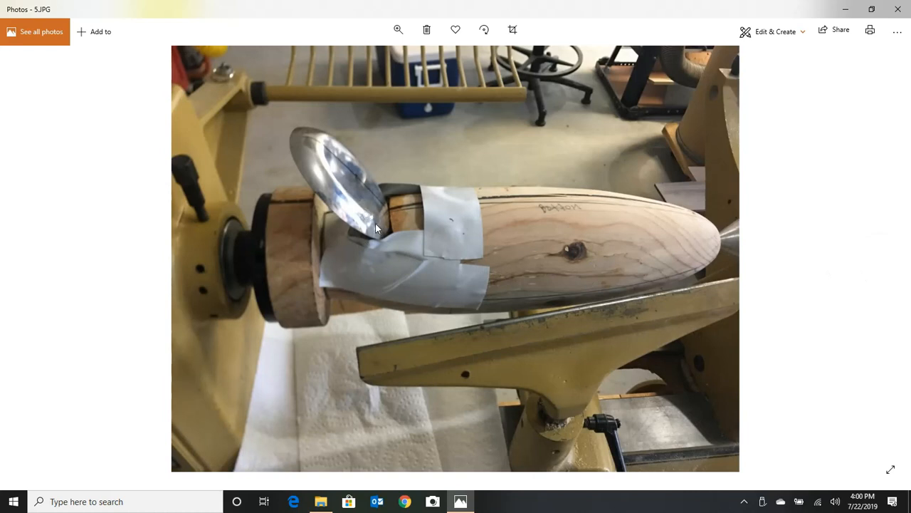
pyautogui.moveTo(568, 198)
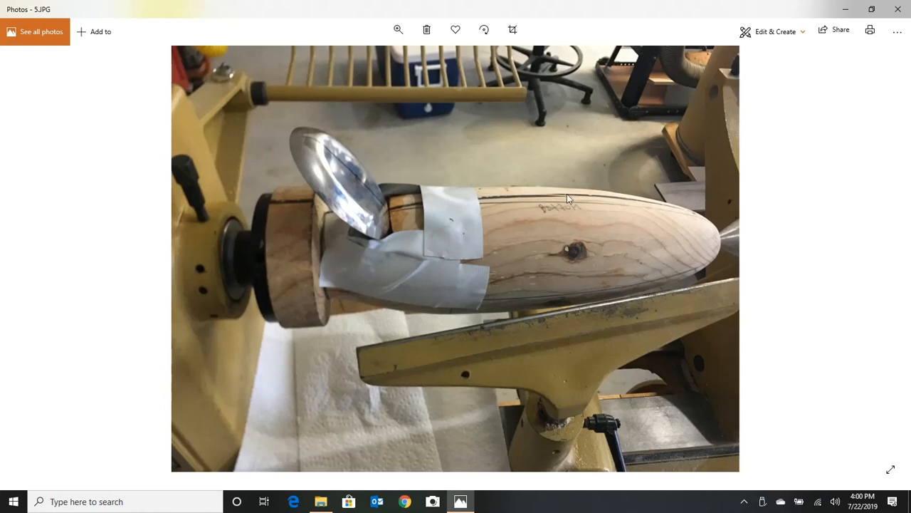
pyautogui.moveTo(529, 202)
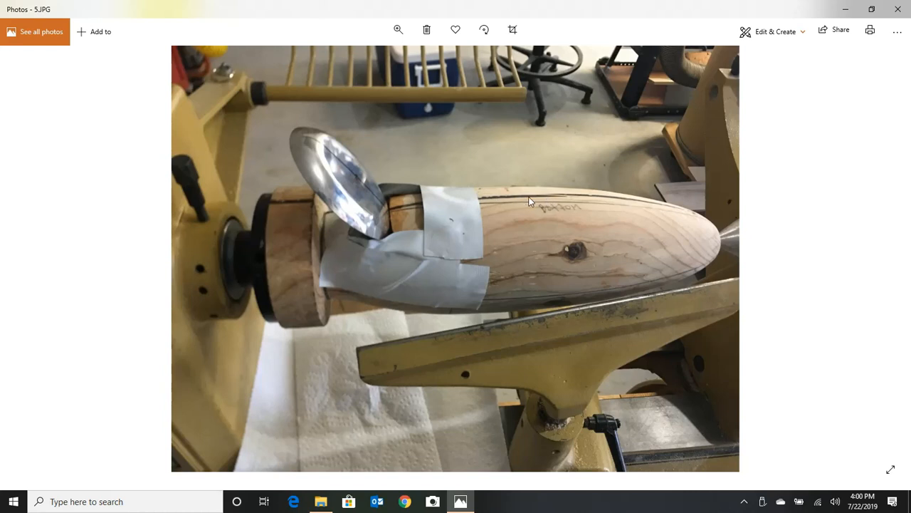
pyautogui.moveTo(521, 217)
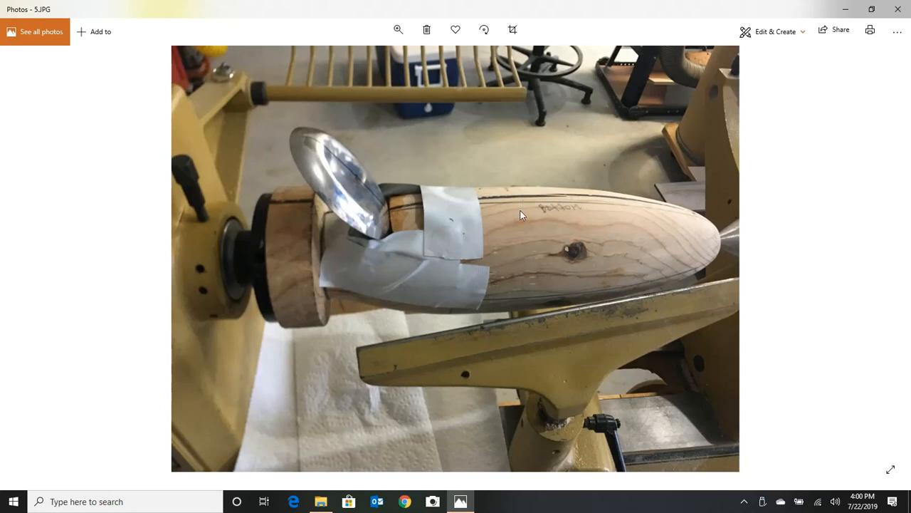
pyautogui.moveTo(895, 272)
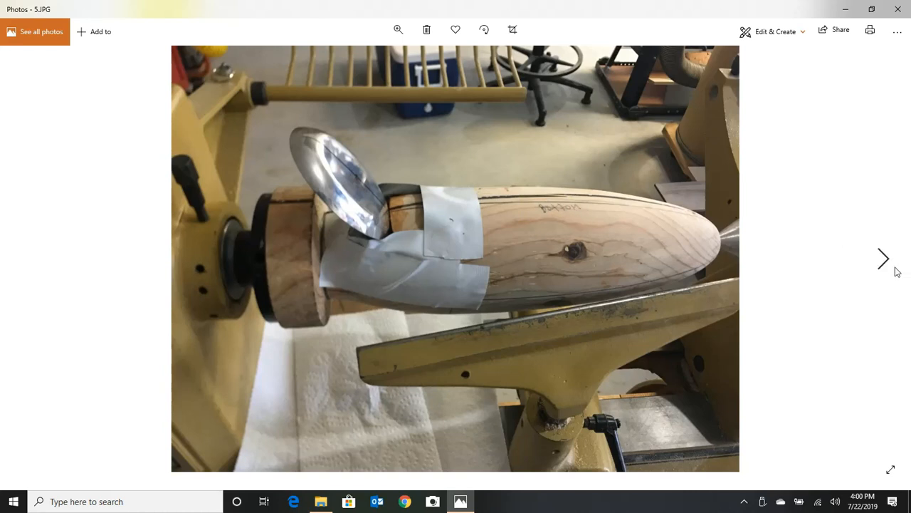
# - Pass 6.JPG to reach 7.JPG, the hollowed blank with hooks beside the small reference lure
pyautogui.click(883, 259)
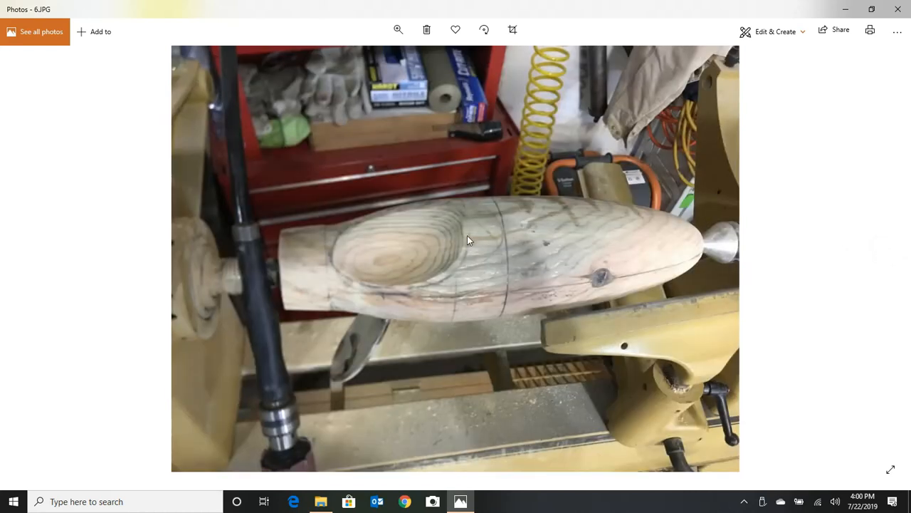
pyautogui.moveTo(370, 256)
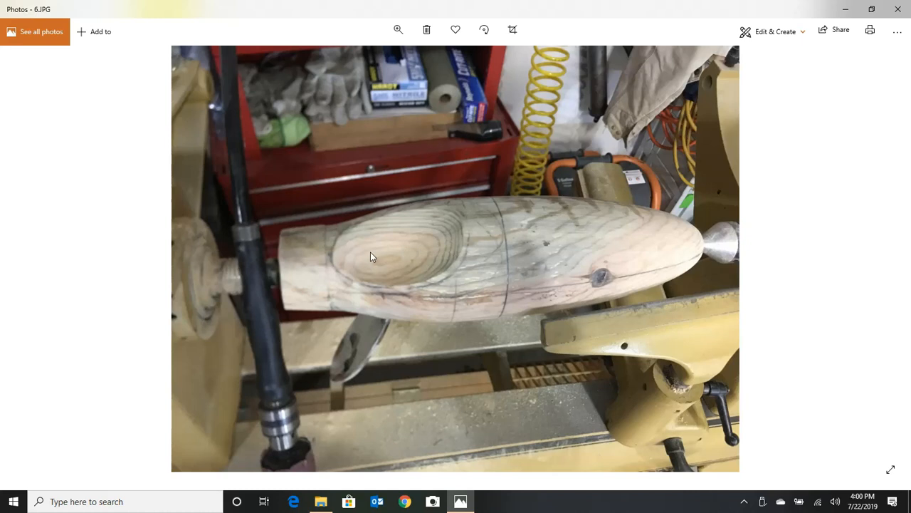
pyautogui.moveTo(382, 250)
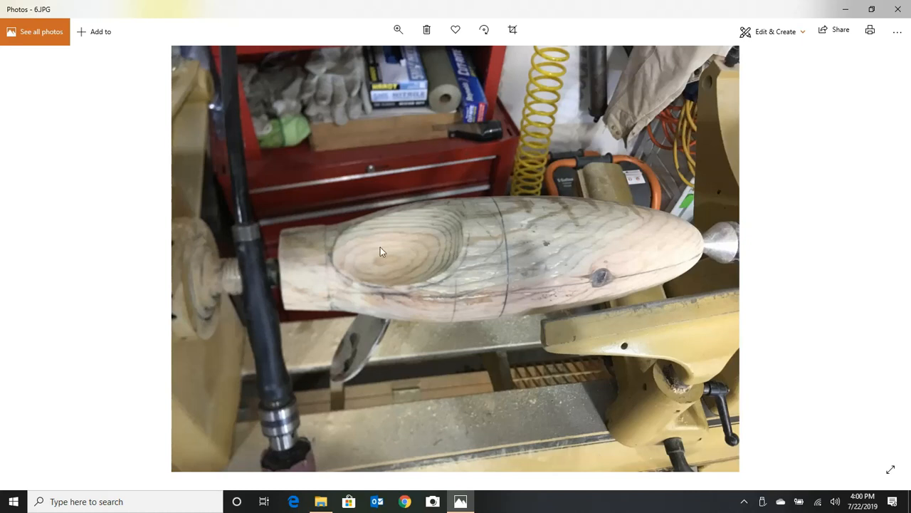
pyautogui.moveTo(248, 419)
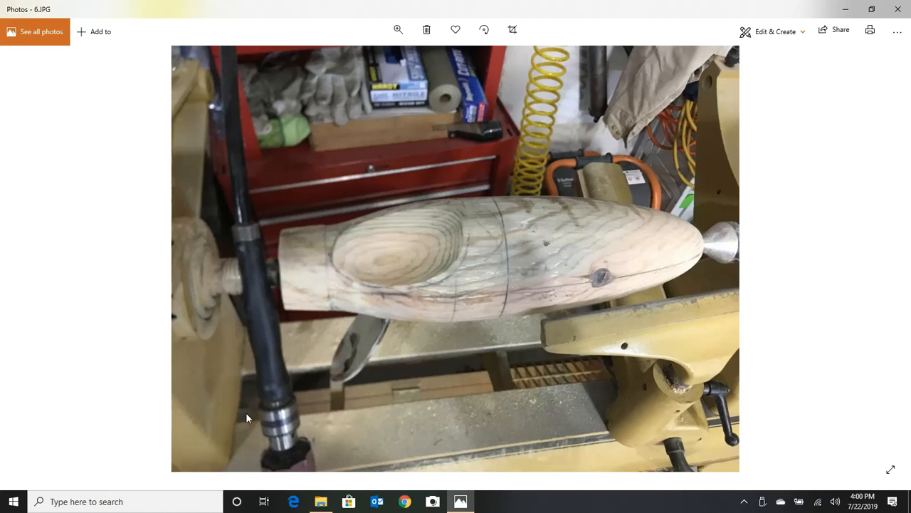
pyautogui.moveTo(310, 422)
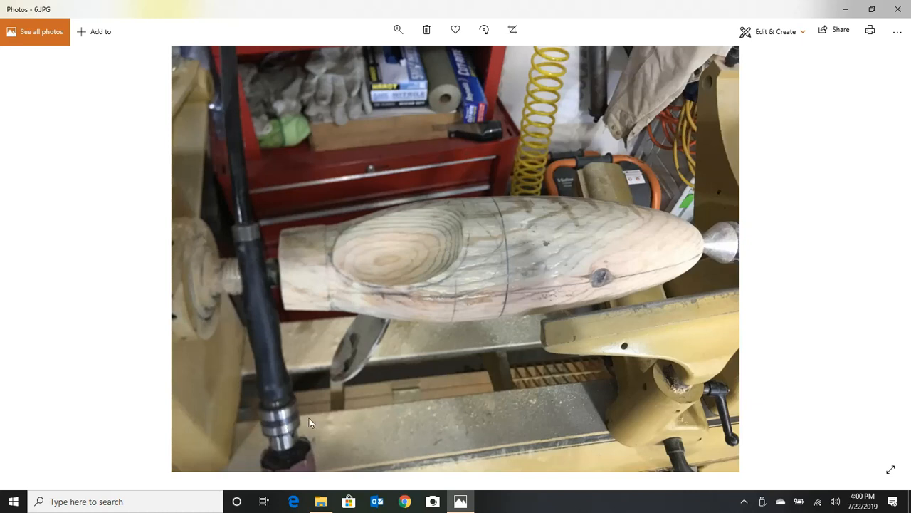
pyautogui.moveTo(292, 405)
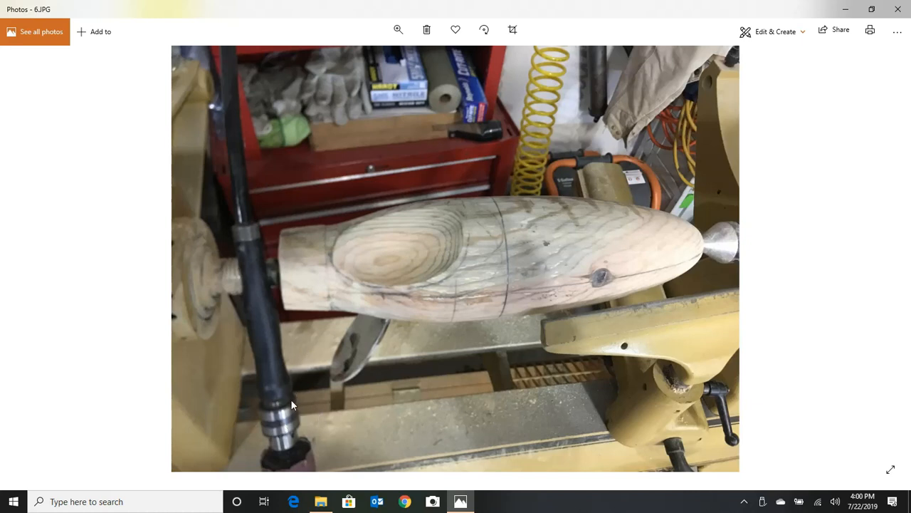
pyautogui.moveTo(882, 258)
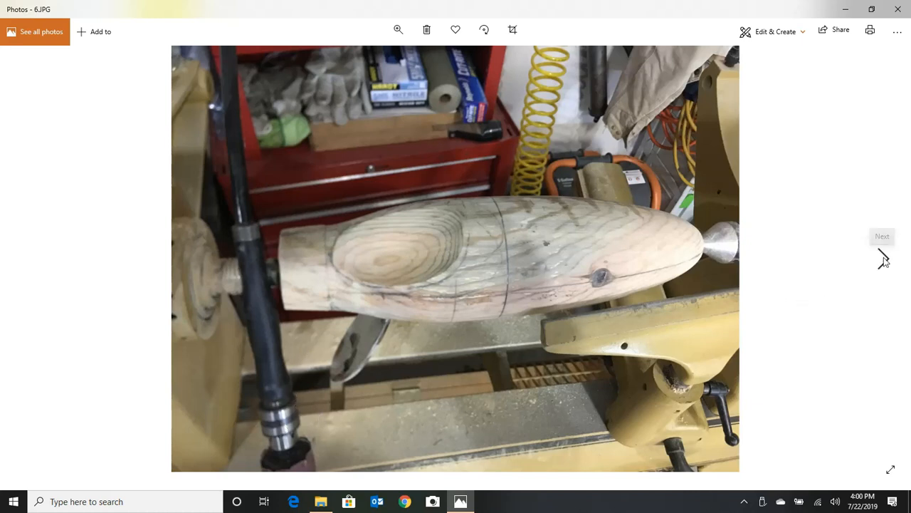
pyautogui.click(883, 256)
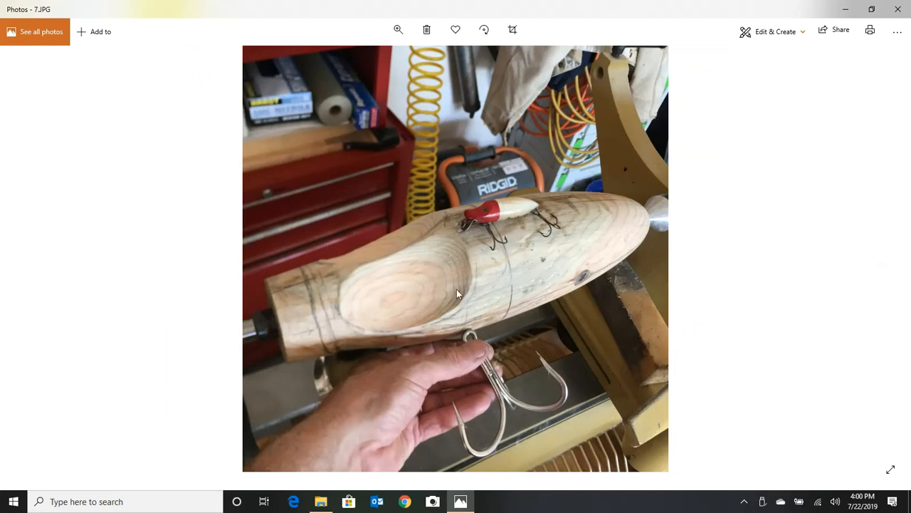
pyautogui.moveTo(479, 225)
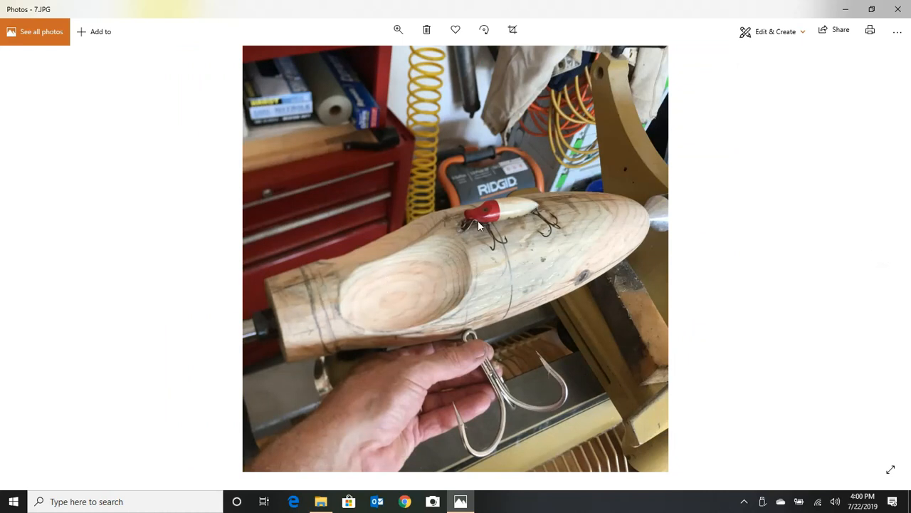
pyautogui.moveTo(335, 330)
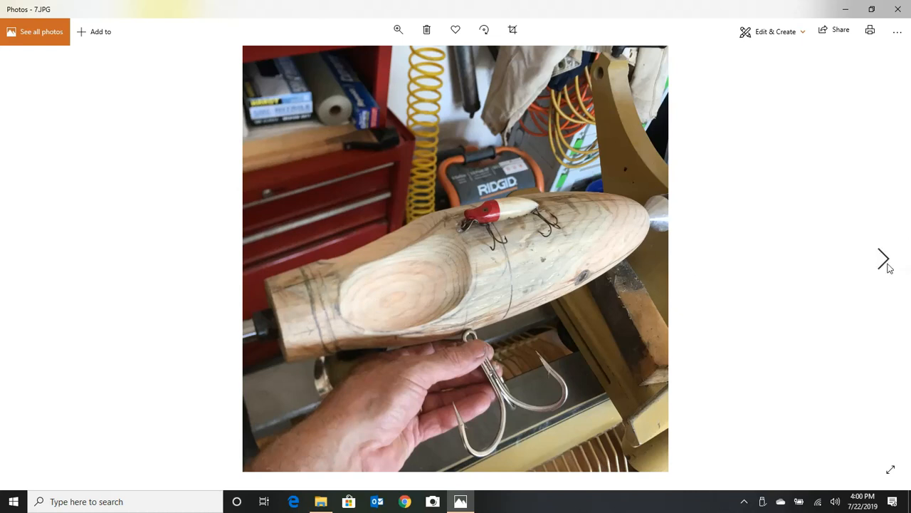
# - Pass the painted-eyes blank in 8.JPG to reach 9.JPG, the orange lure wearing glasses
pyautogui.click(883, 259)
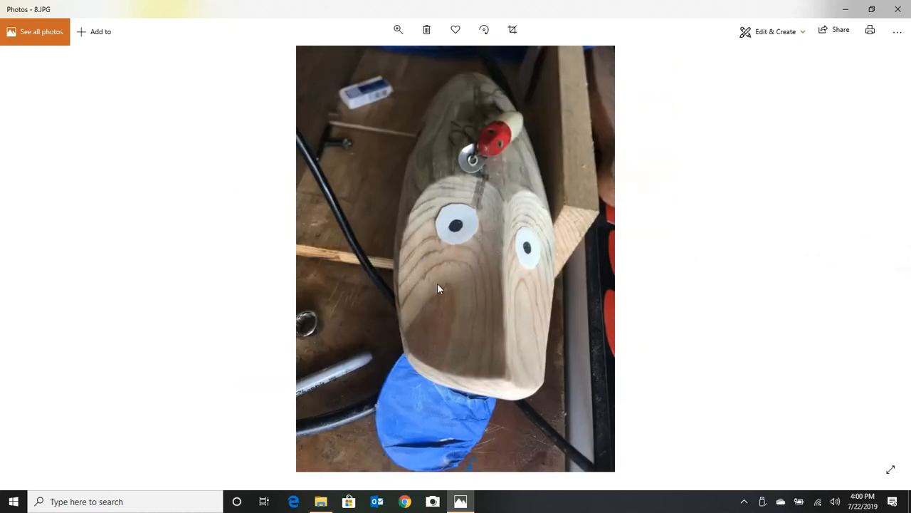
pyautogui.moveTo(477, 353)
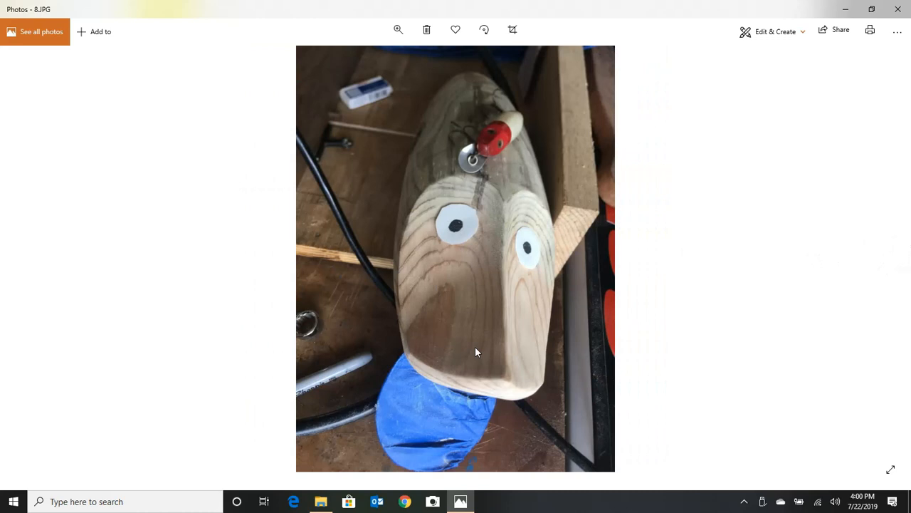
pyautogui.moveTo(496, 157)
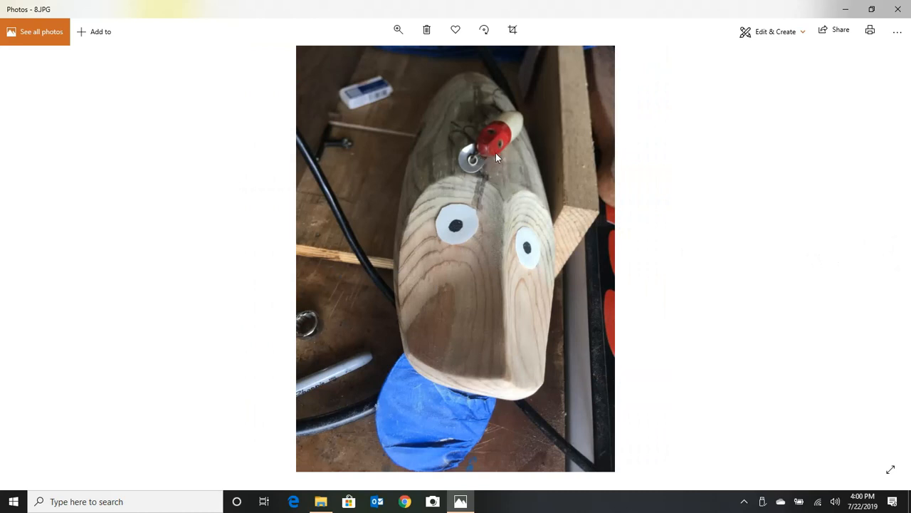
pyautogui.moveTo(883, 257)
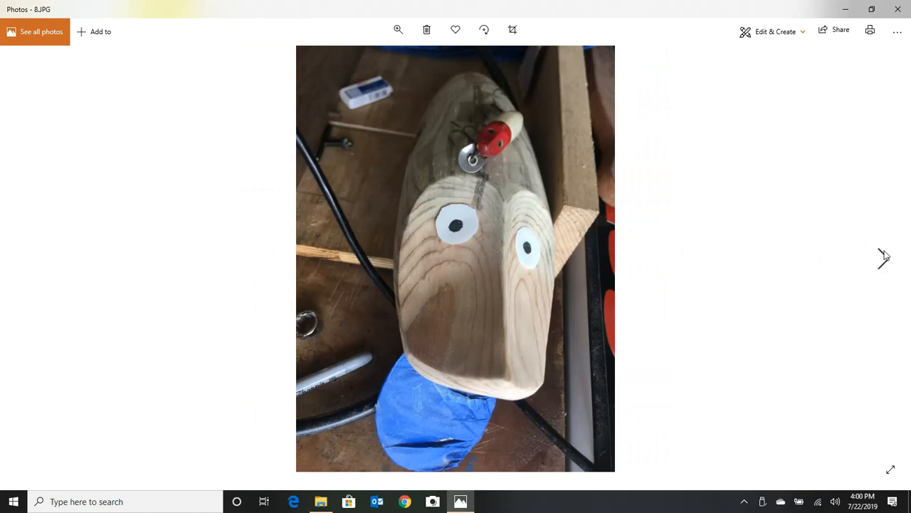
pyautogui.click(883, 258)
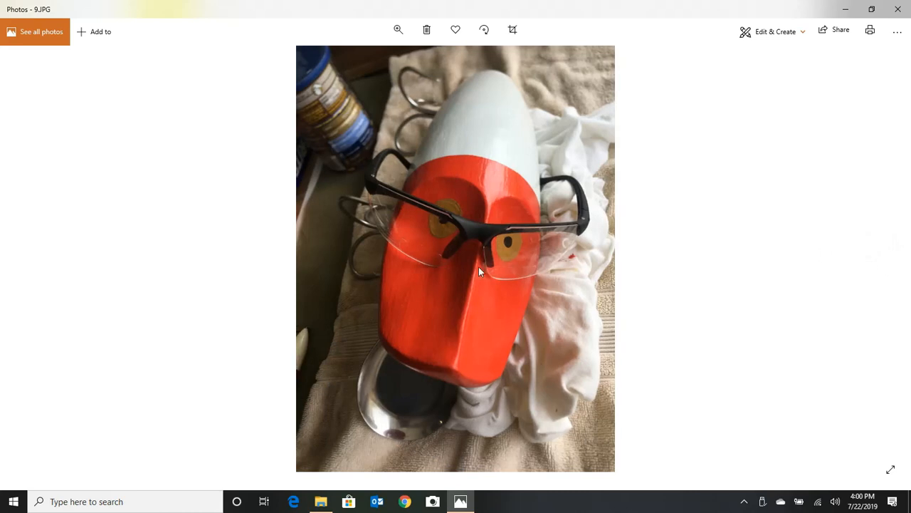
pyautogui.moveTo(598, 282)
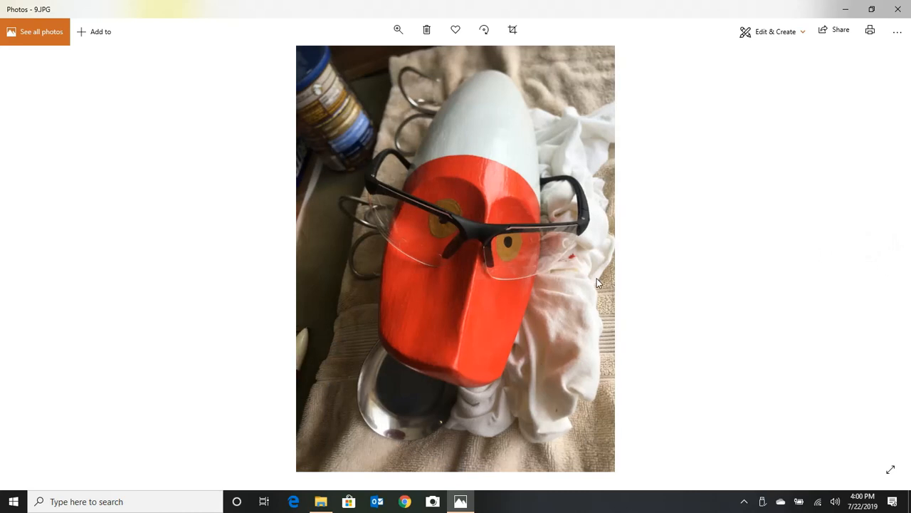